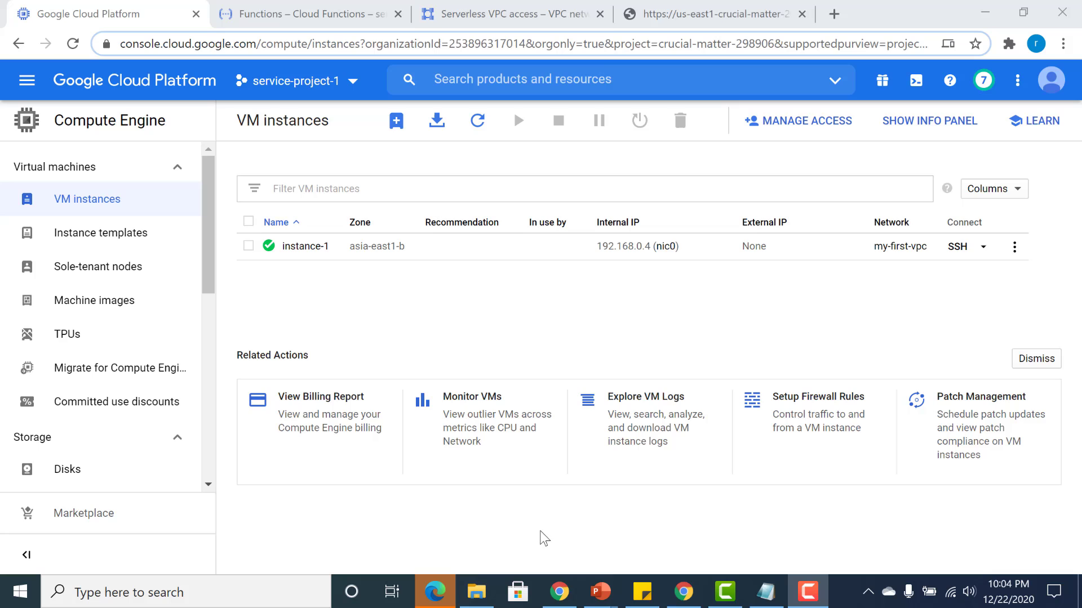
{"action": "mouse_move", "coordinate": [309, 269]}
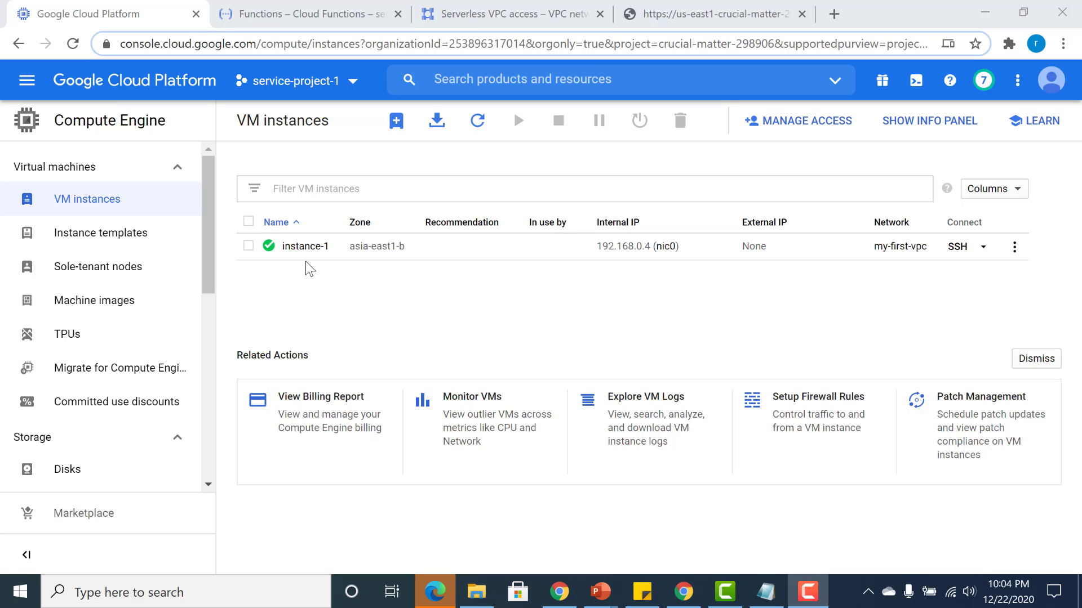
{"action": "mouse_move", "coordinate": [304, 246]}
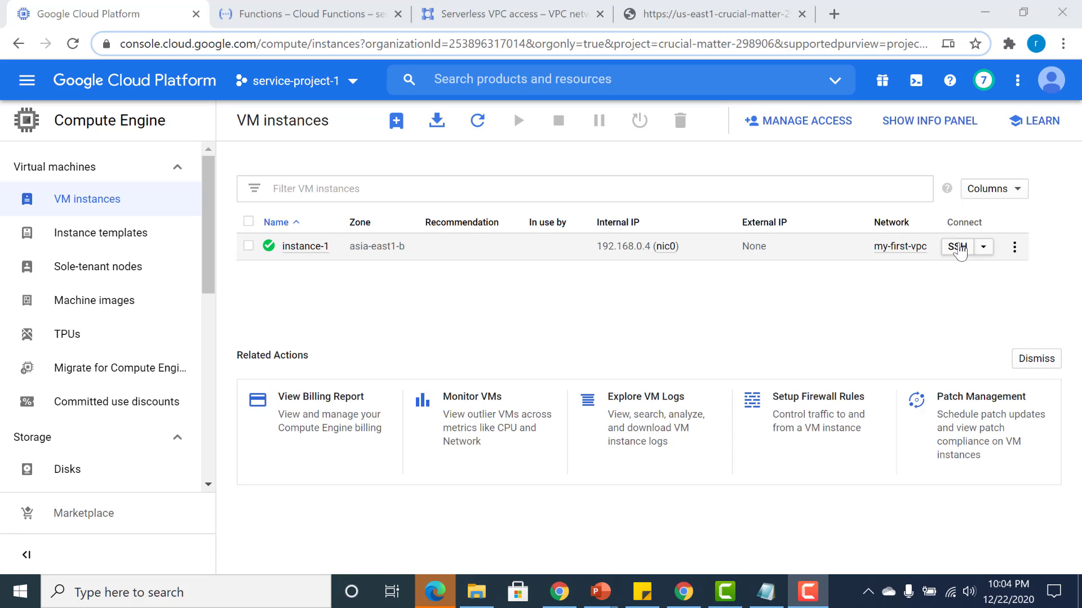
SSH into instance-1, inspect app.js in vi, and start it with node app.js
{"action": "left_click", "coordinate": [956, 246]}
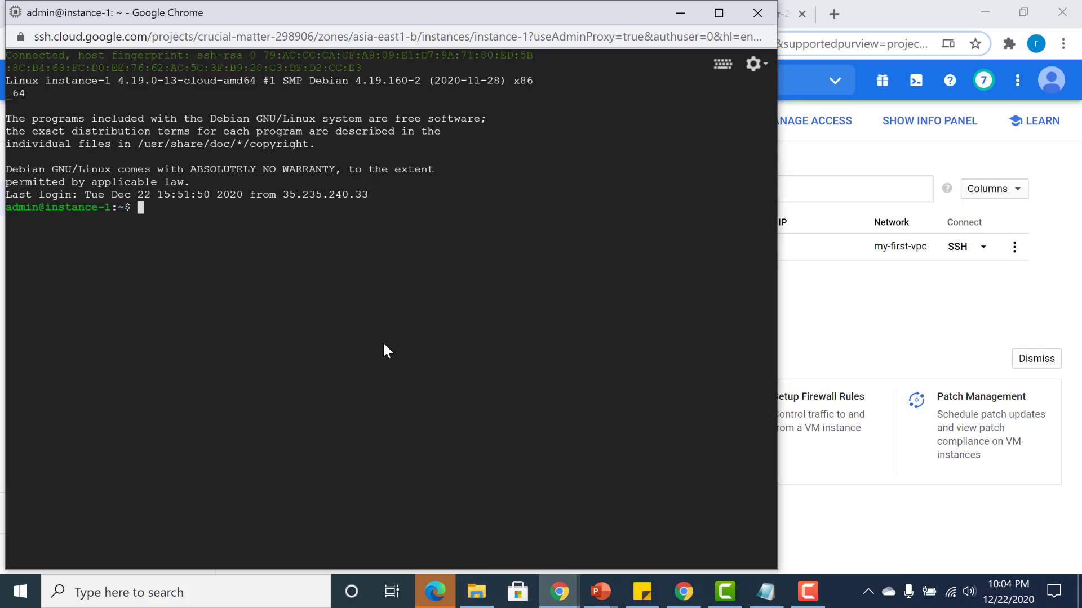
{"action": "type", "text": "vi app.js"}
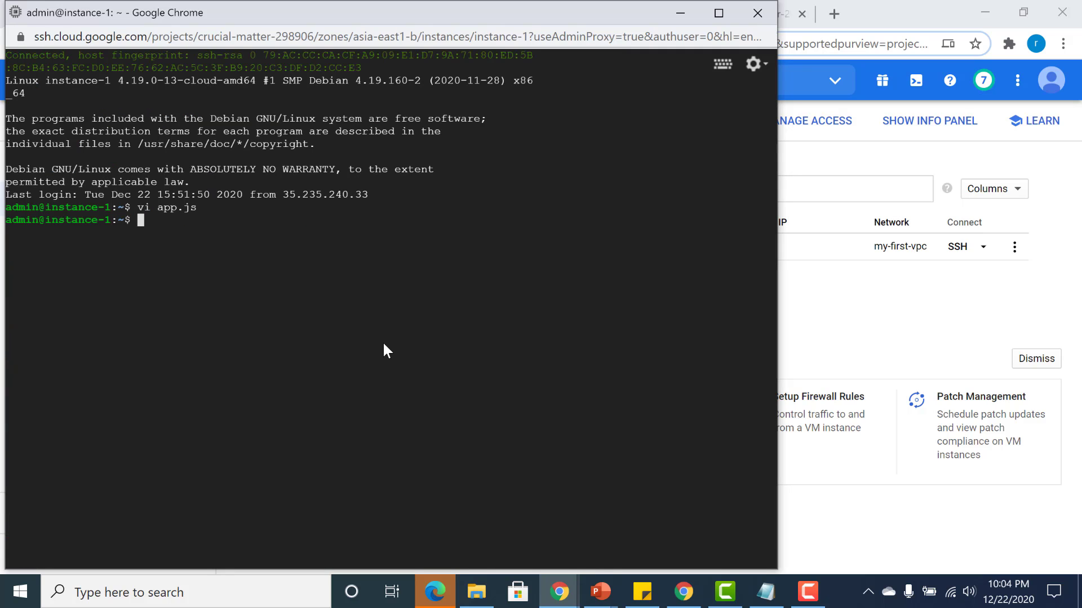
{"action": "type", "text": "node"}
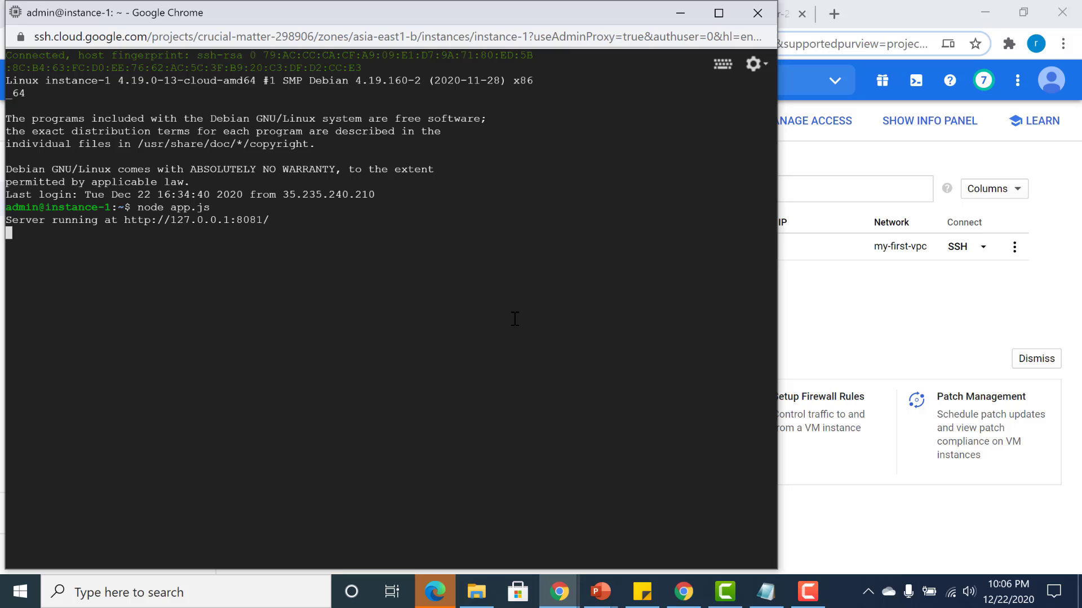
{"action": "mouse_move", "coordinate": [317, 253]}
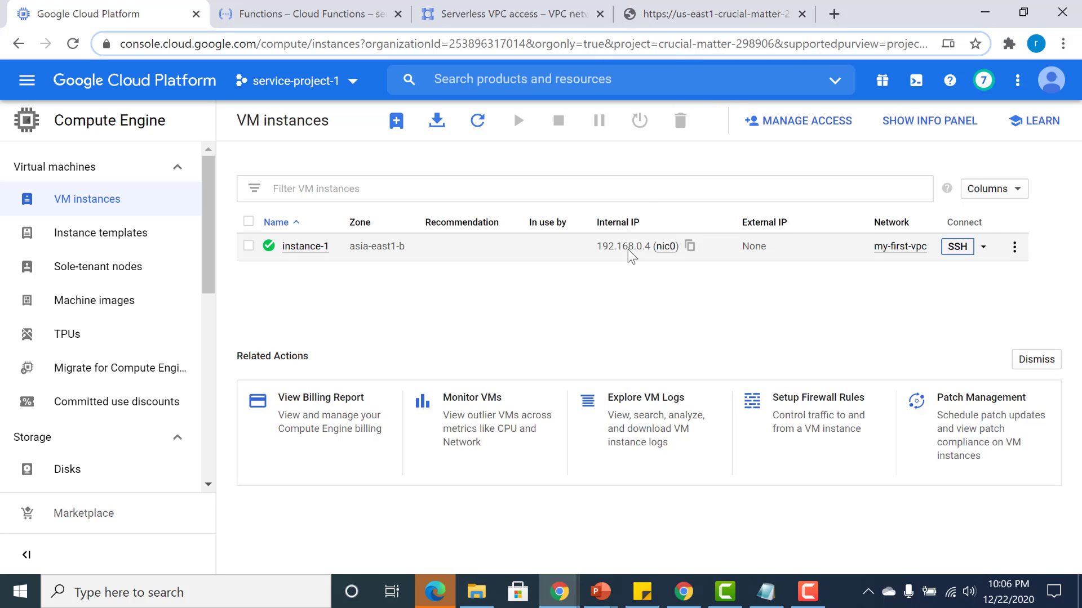
{"action": "mouse_move", "coordinate": [876, 255]}
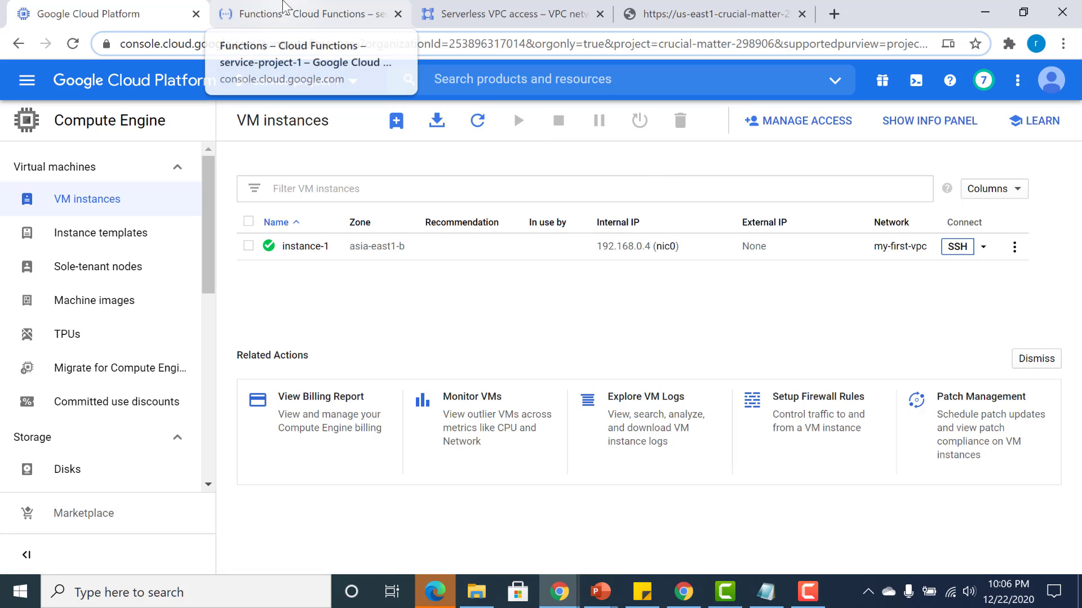
{"action": "left_click", "coordinate": [307, 13]}
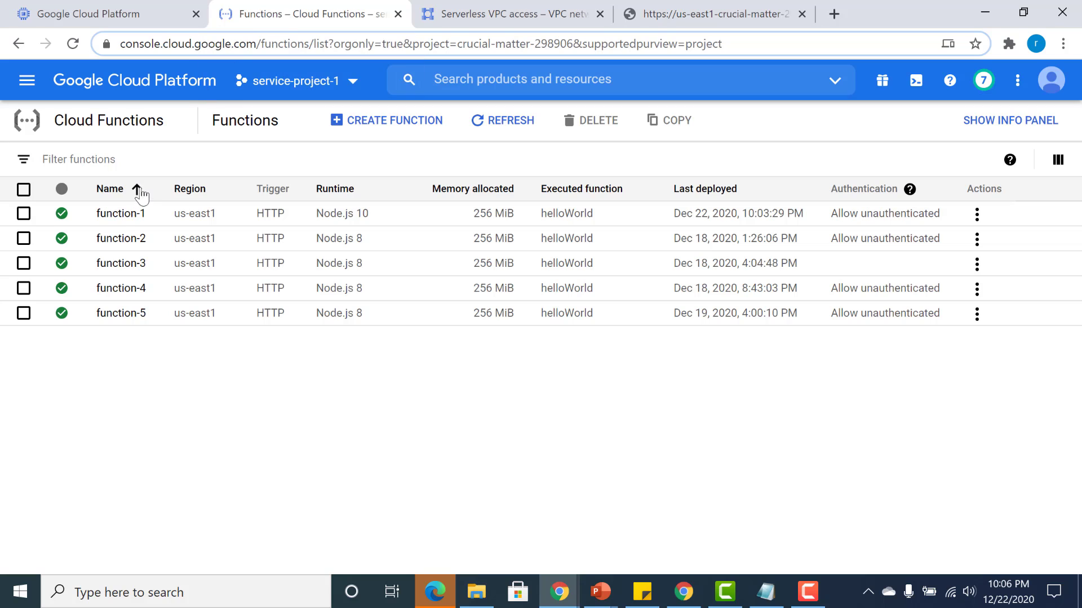
{"action": "left_click", "coordinate": [120, 213]}
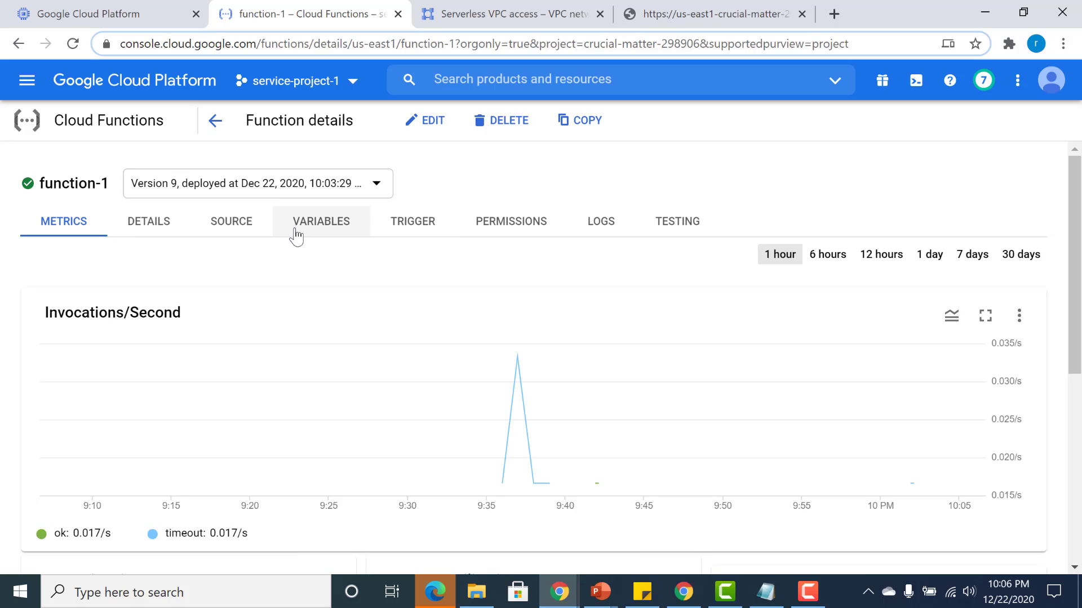
{"action": "left_click", "coordinate": [231, 222]}
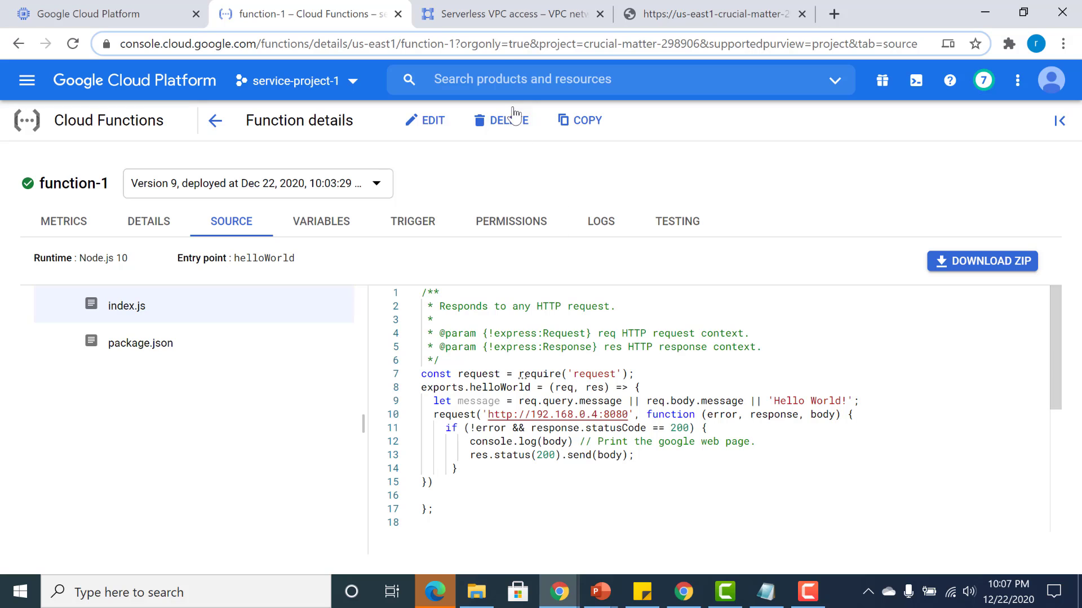
{"action": "left_click", "coordinate": [510, 14]}
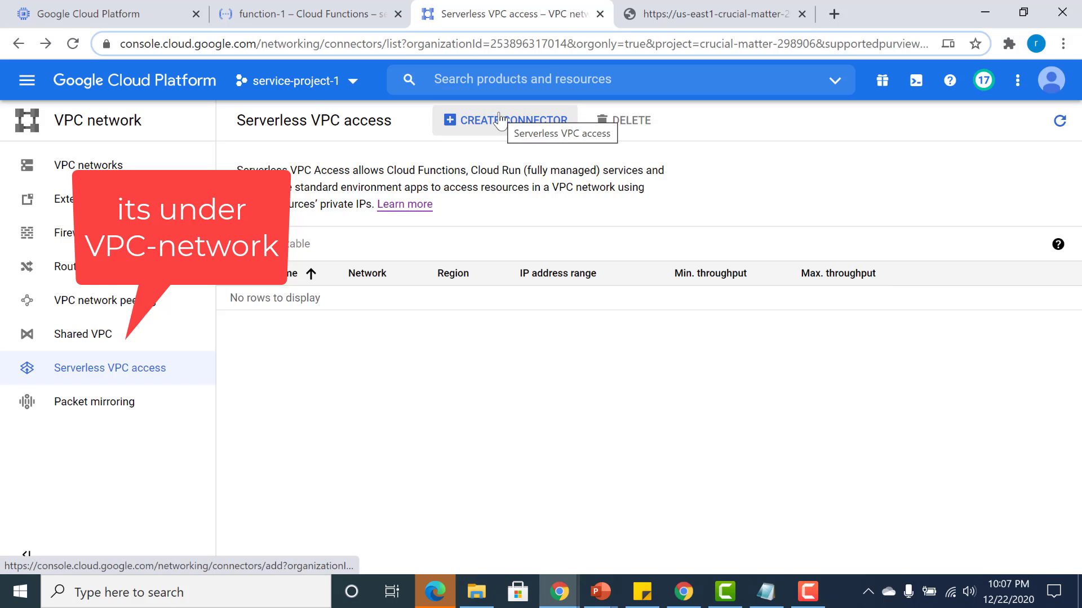
Start a new connector named connector in us-east1 on network my-first-vpc
{"action": "left_click", "coordinate": [506, 120]}
{"action": "type", "text": "connec"}
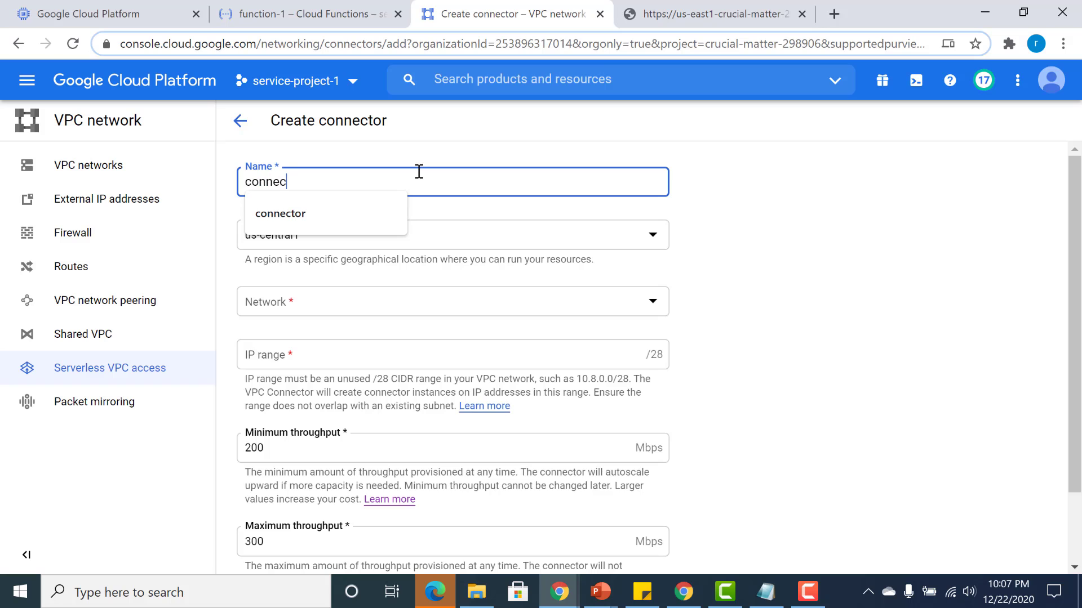
{"action": "left_click", "coordinate": [279, 213]}
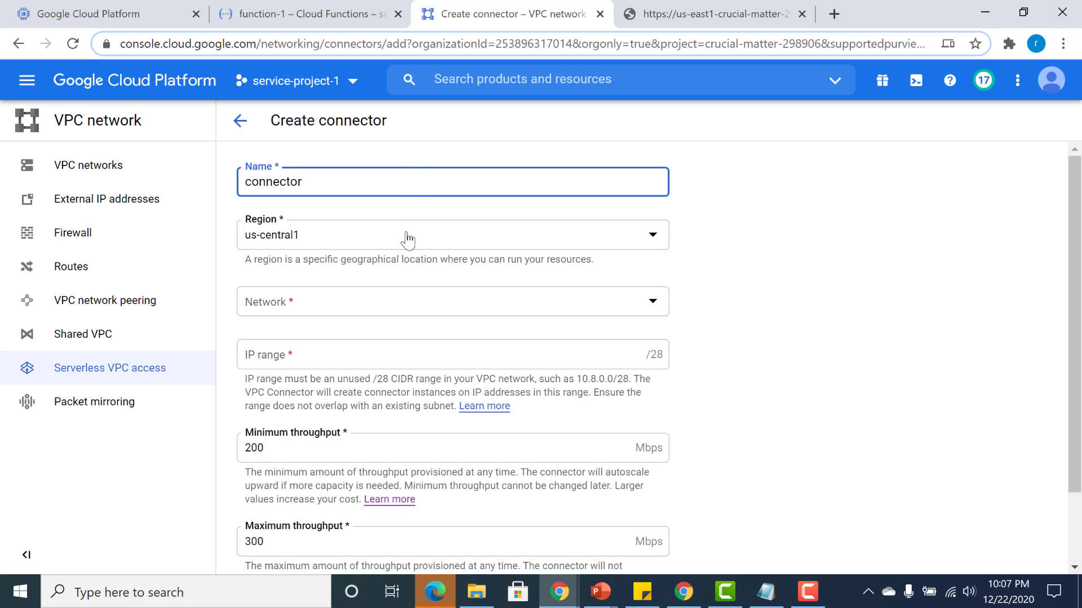
{"action": "left_click", "coordinate": [452, 234]}
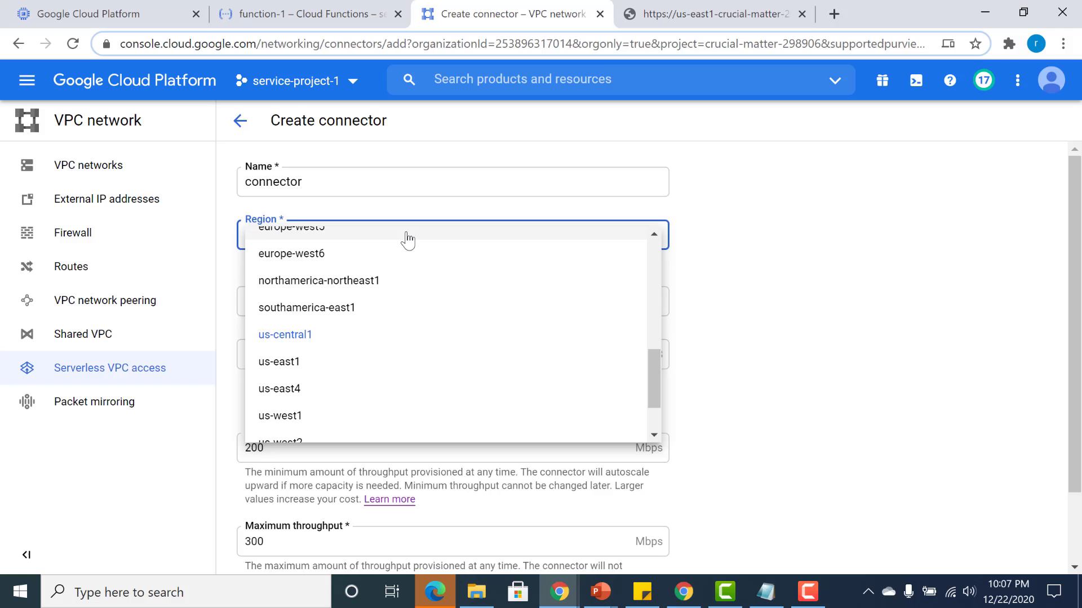
{"action": "mouse_move", "coordinate": [355, 331]}
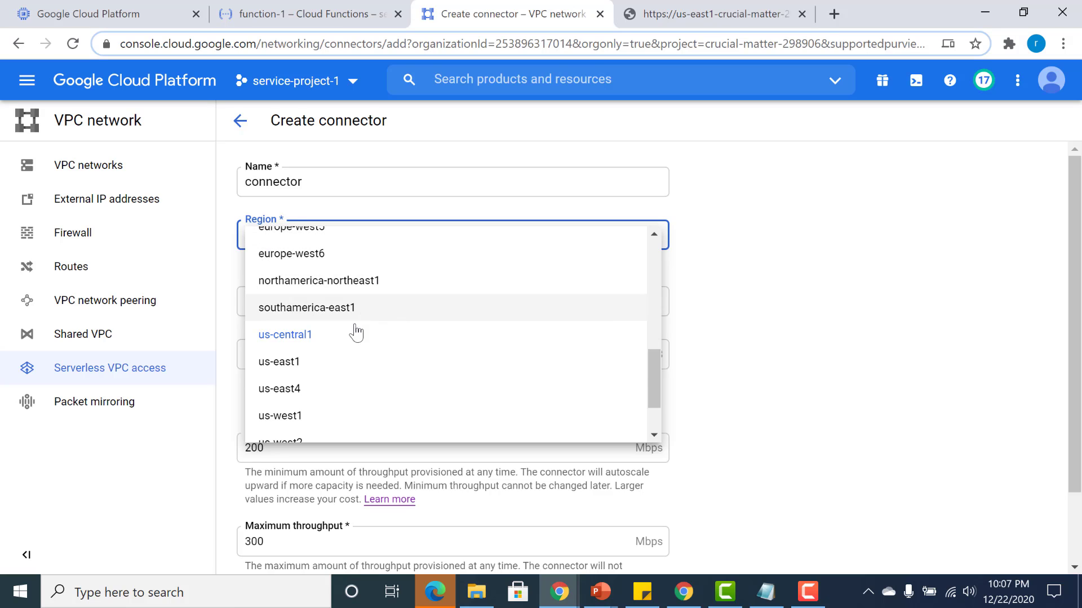
{"action": "mouse_move", "coordinate": [334, 369]}
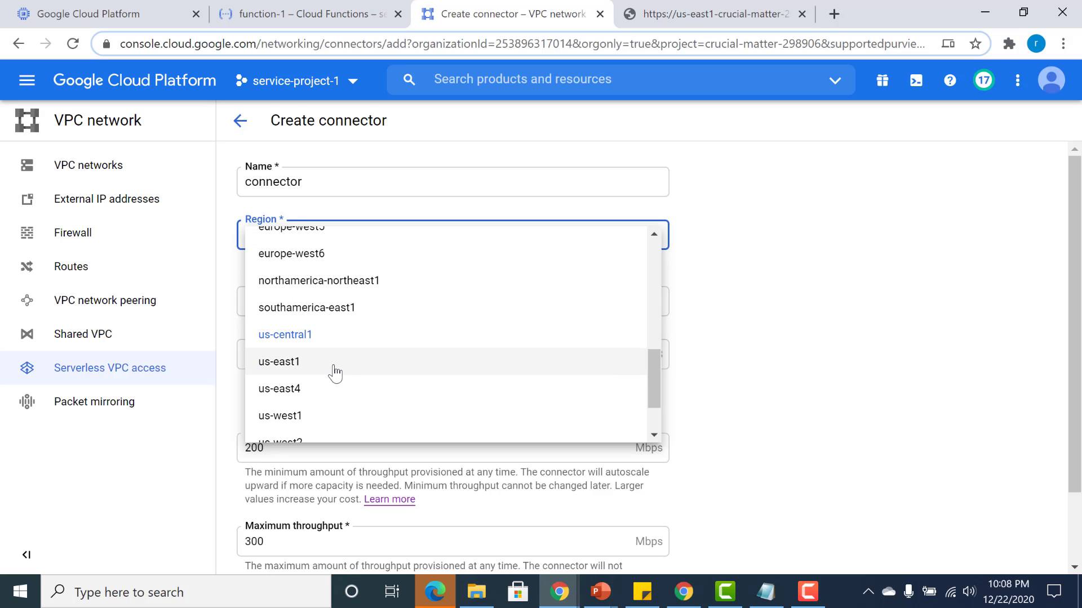
{"action": "left_click", "coordinate": [279, 362]}
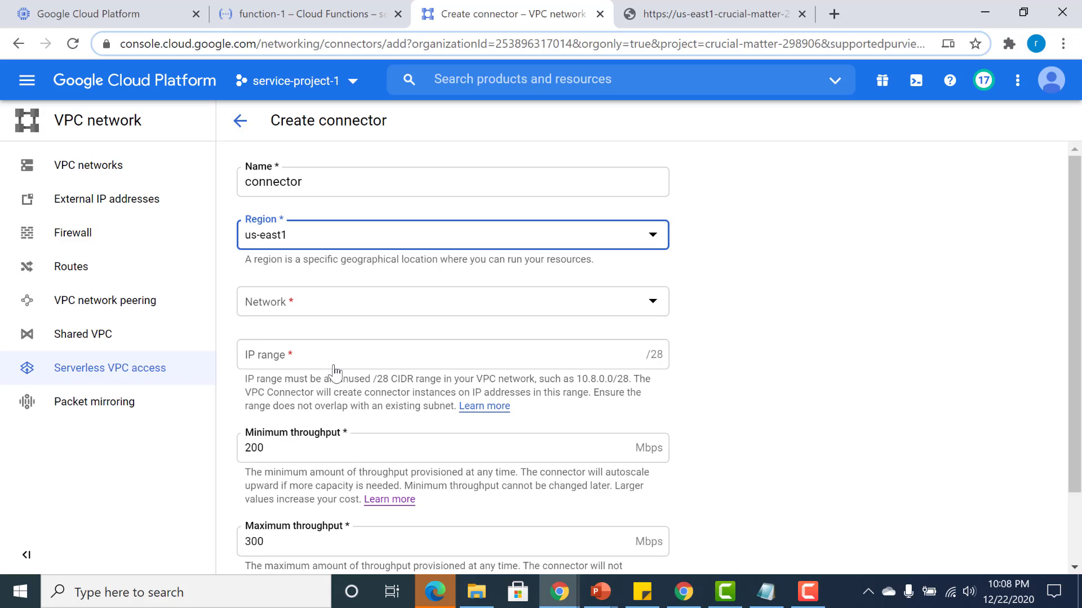
{"action": "left_click", "coordinate": [452, 302]}
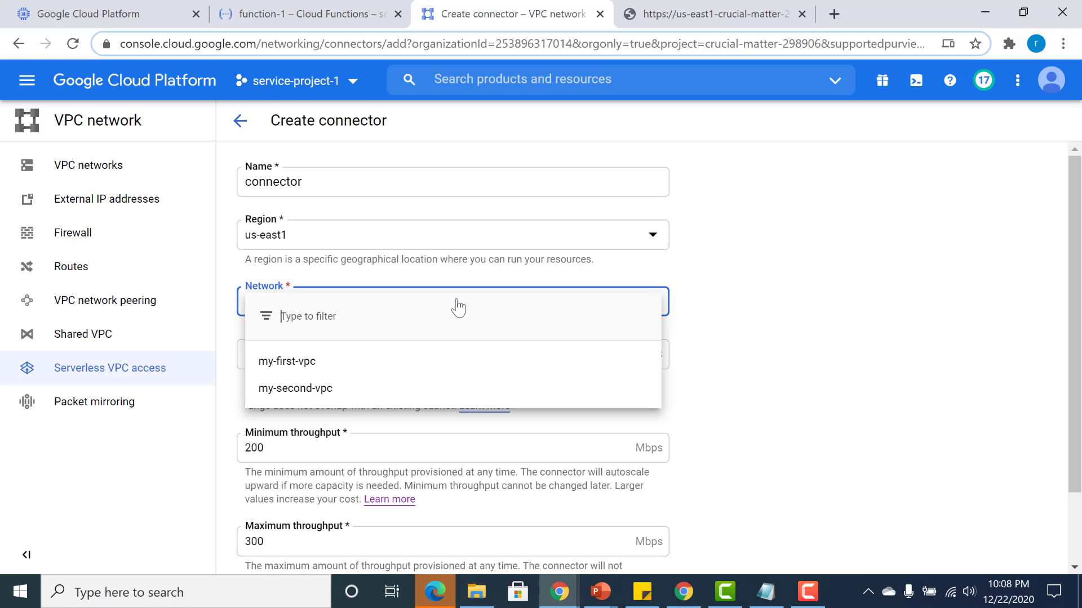
{"action": "mouse_move", "coordinate": [397, 373]}
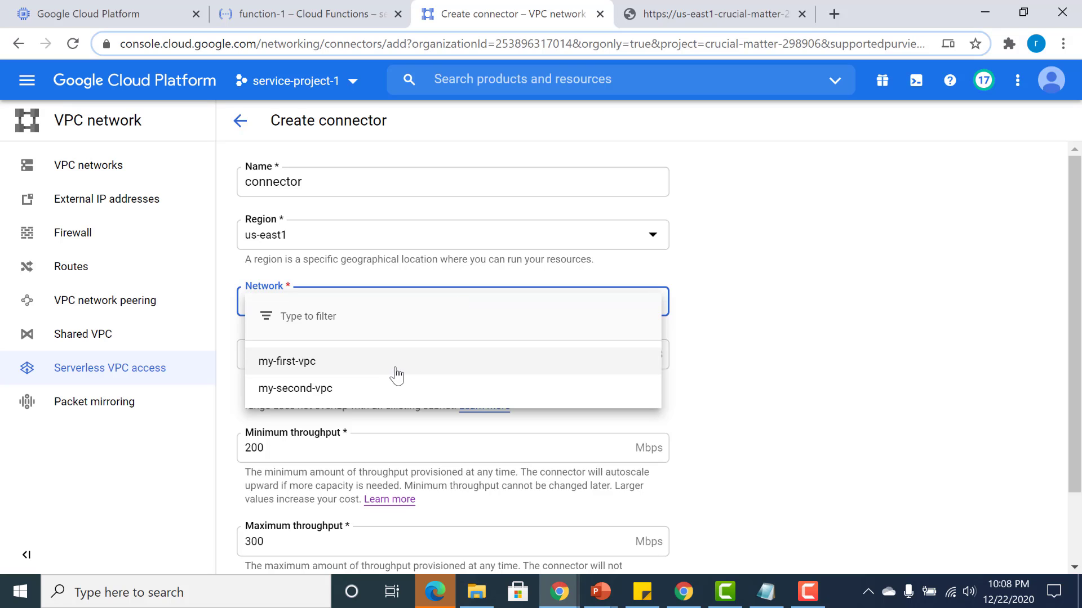
{"action": "left_click", "coordinate": [288, 361]}
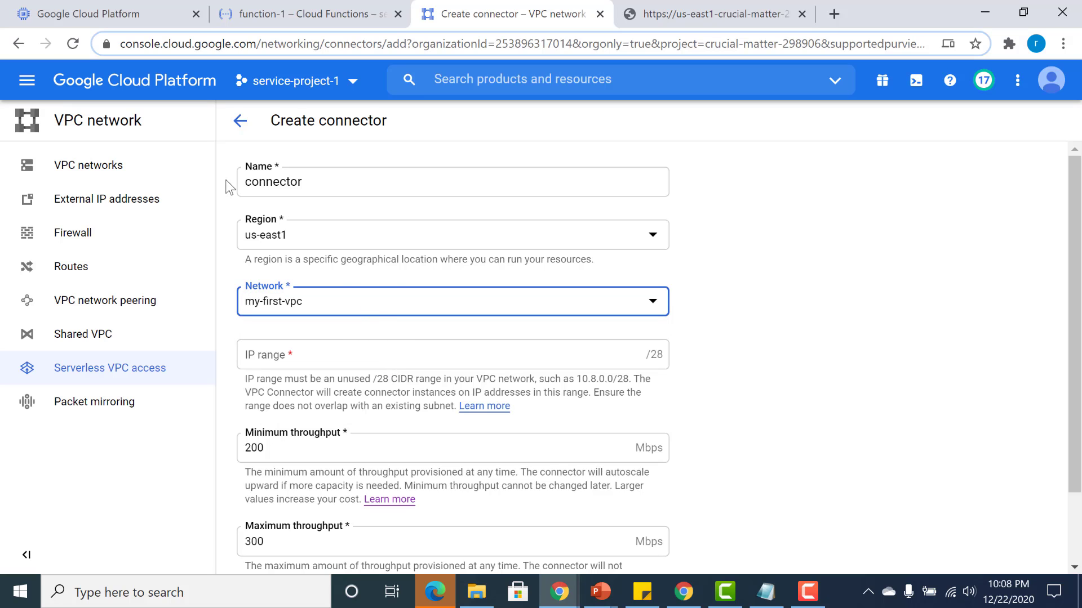
{"action": "mouse_move", "coordinate": [247, 277]}
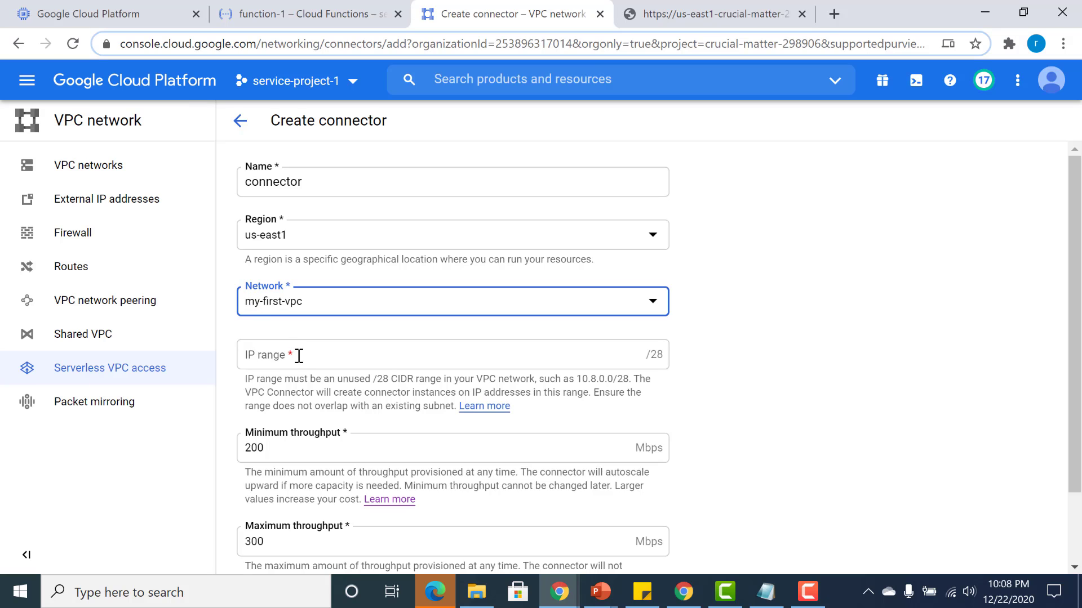
Set the connector's IP range to 10.8.0.0/28 and create it
{"action": "left_click", "coordinate": [452, 355]}
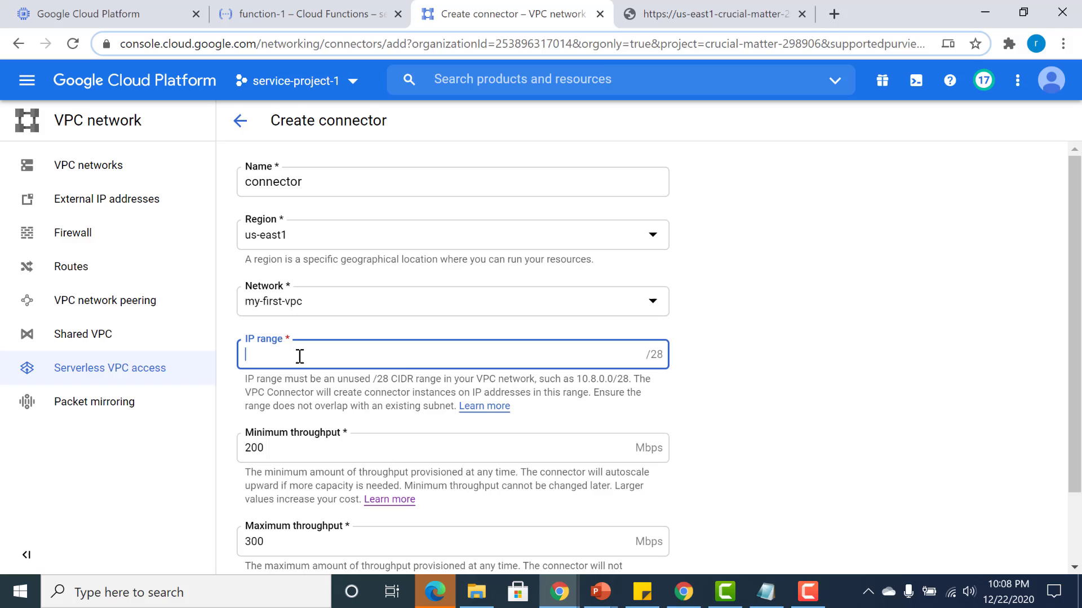
{"action": "type", "text": "10.8.0.8"}
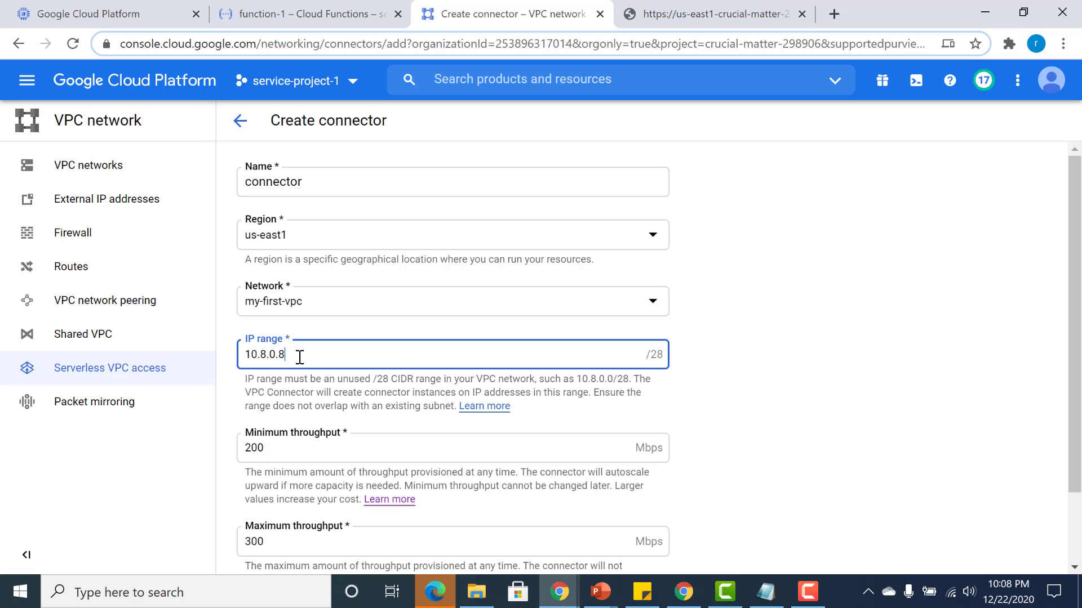
{"action": "mouse_move", "coordinate": [292, 384]}
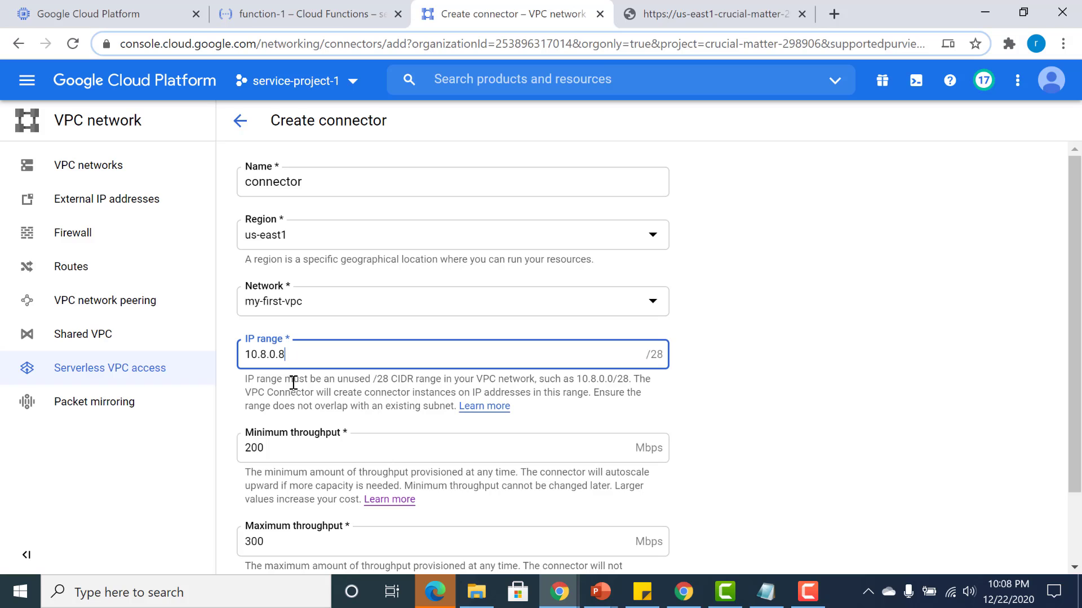
{"action": "type", "text": "10.8.0.0"}
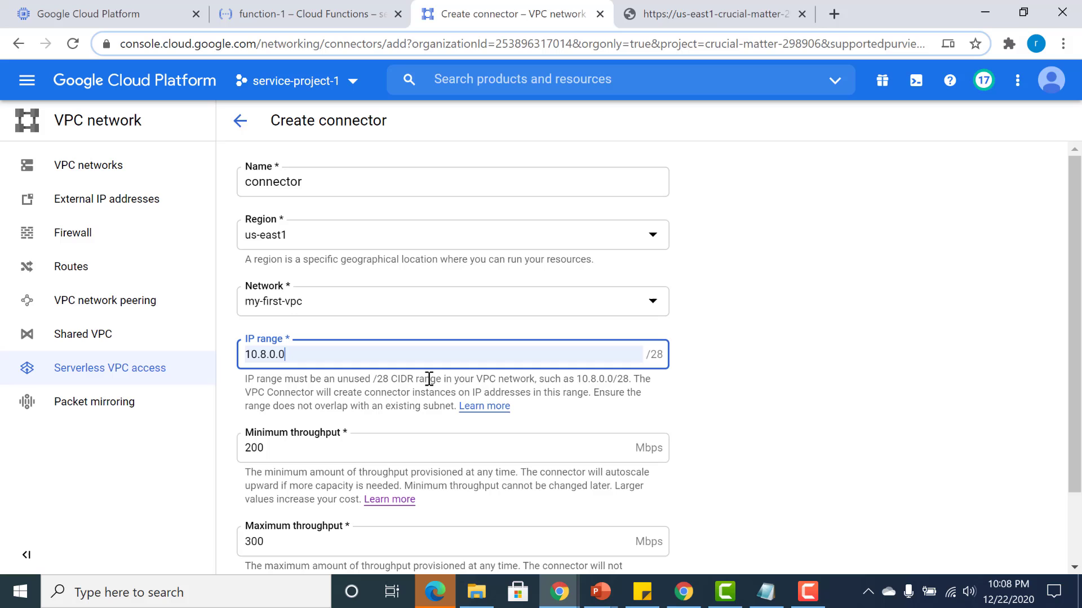
{"action": "left_click_drag", "start_coordinate": [428, 378], "coordinate": [552, 379]}
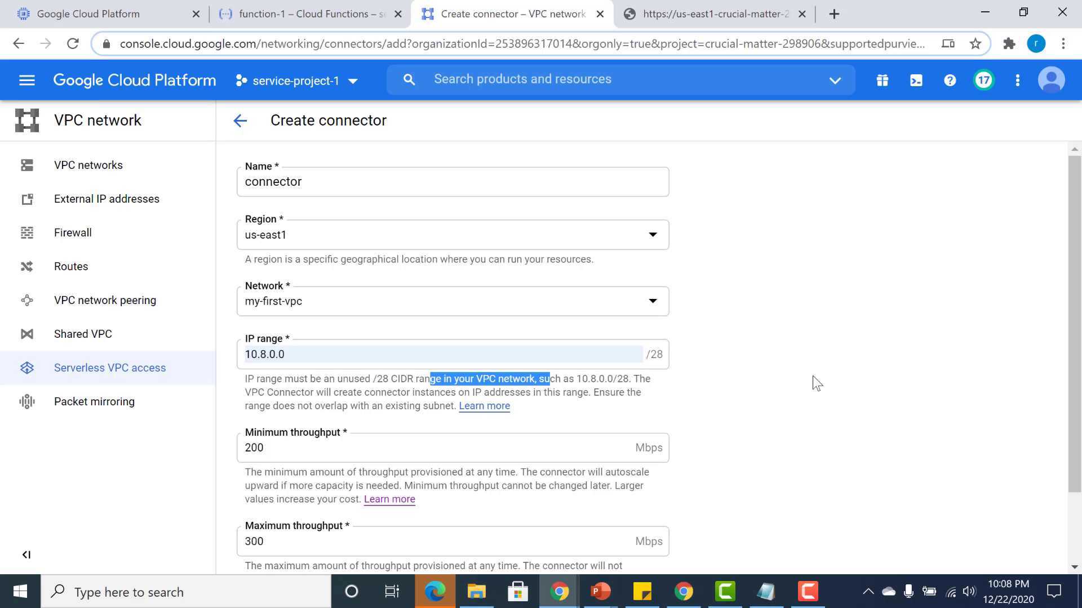
{"action": "scroll", "scroll_direction": "down", "scroll_amount": 3}
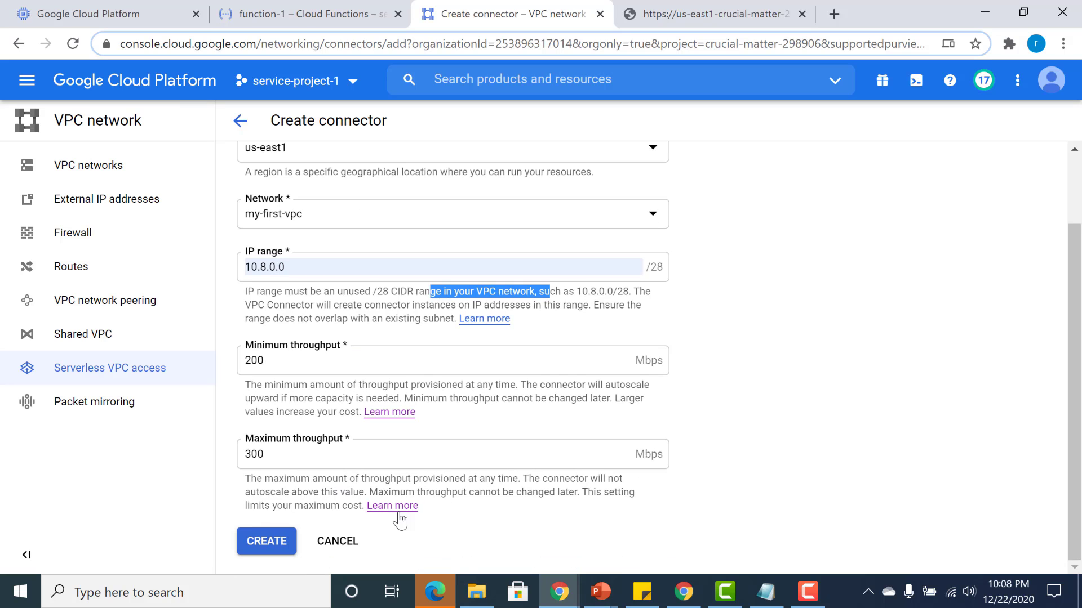
{"action": "left_click", "coordinate": [265, 541]}
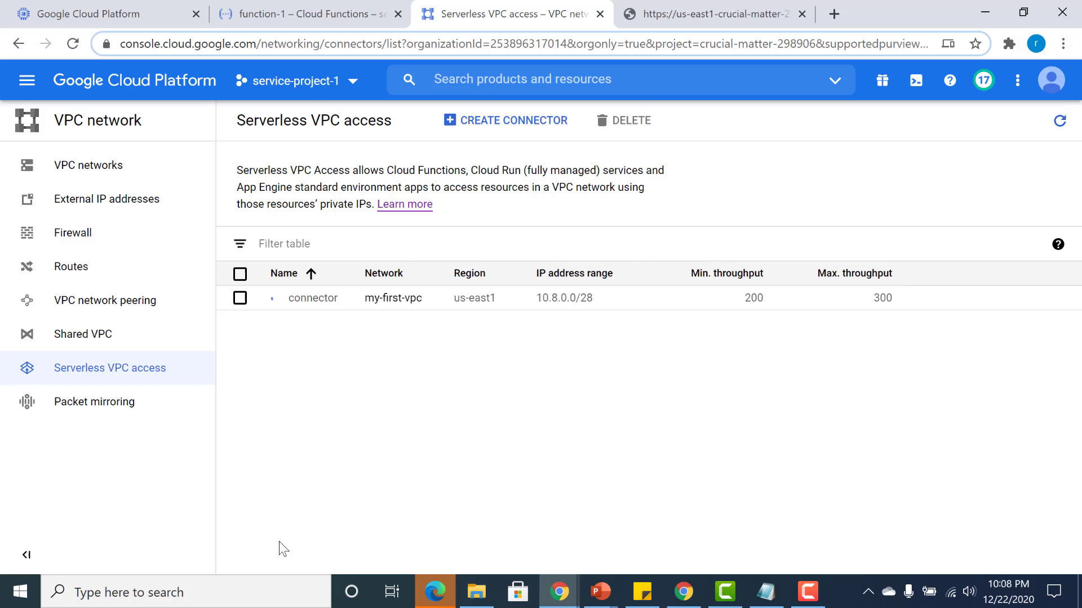
Refresh until the connector shows ready, copy its name, and return to function-1
{"action": "left_click", "coordinate": [1060, 120]}
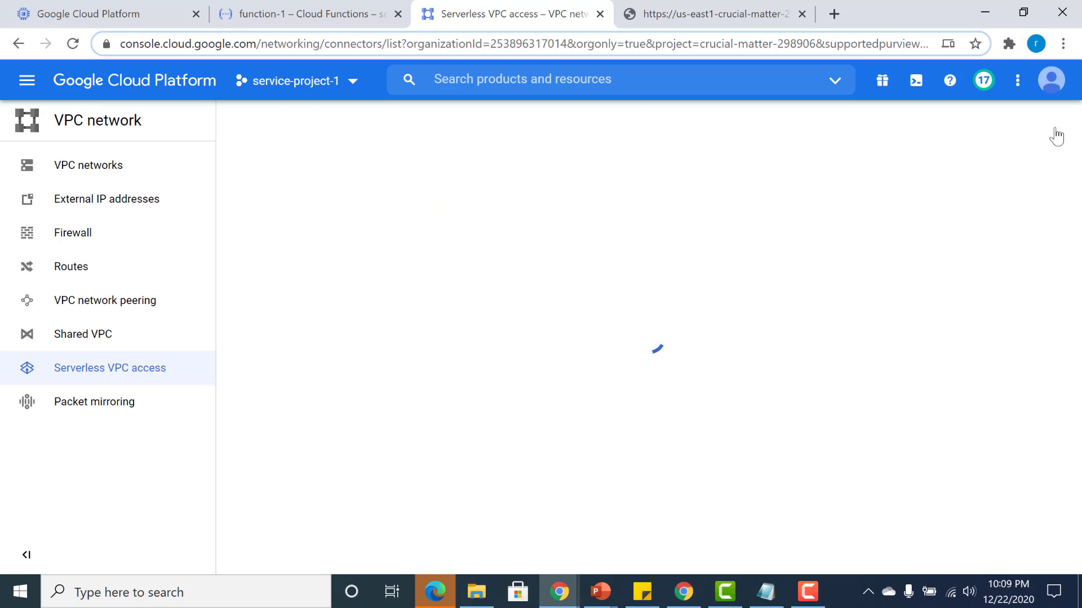
{"action": "left_click", "coordinate": [1060, 120]}
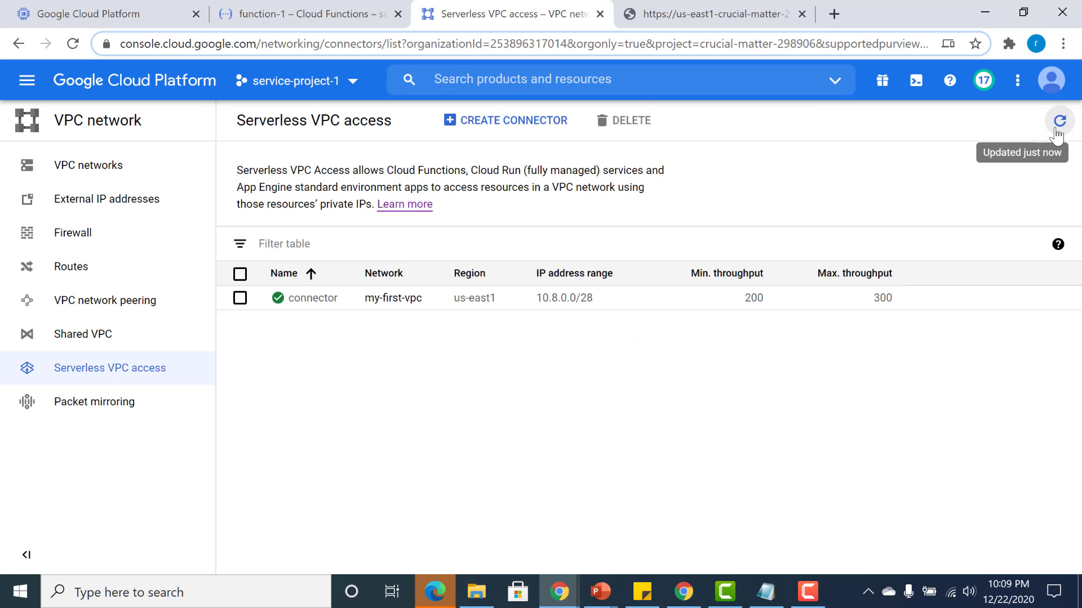
{"action": "mouse_move", "coordinate": [730, 204]}
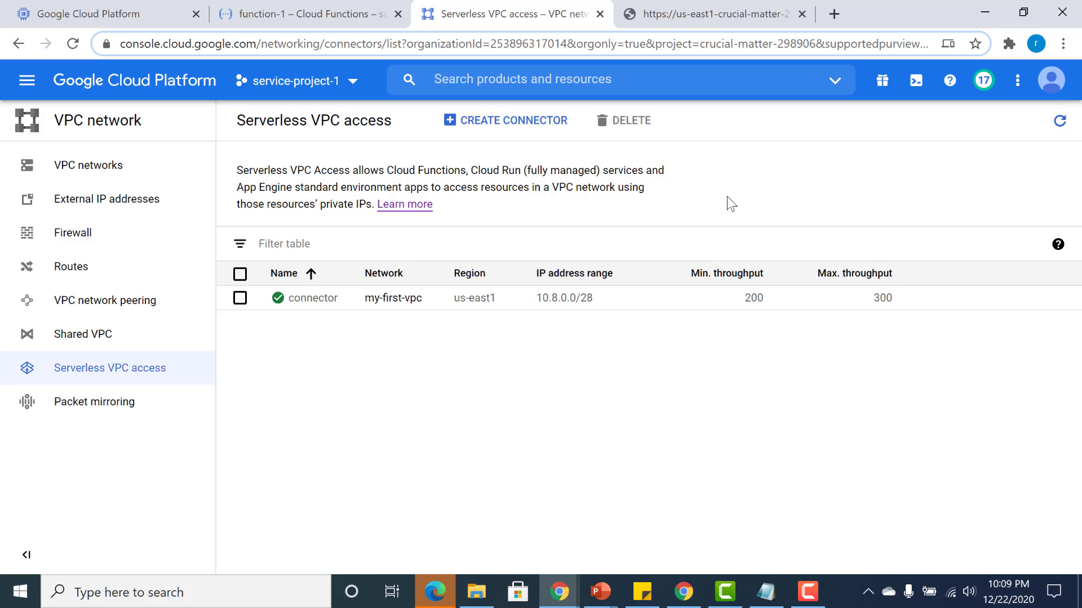
{"action": "mouse_move", "coordinate": [276, 298]}
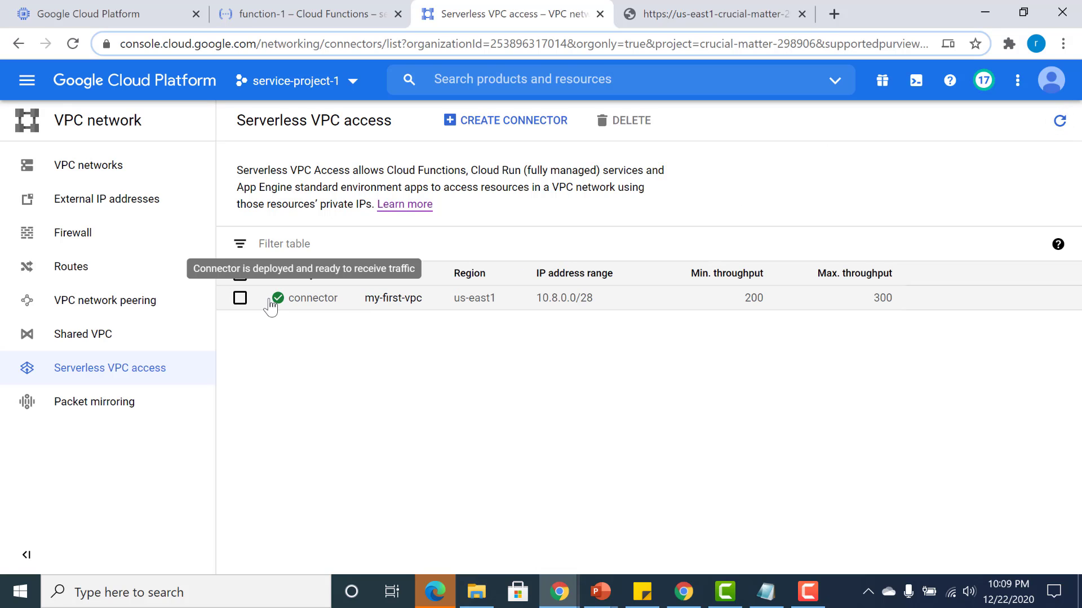
{"action": "mouse_move", "coordinate": [345, 305]}
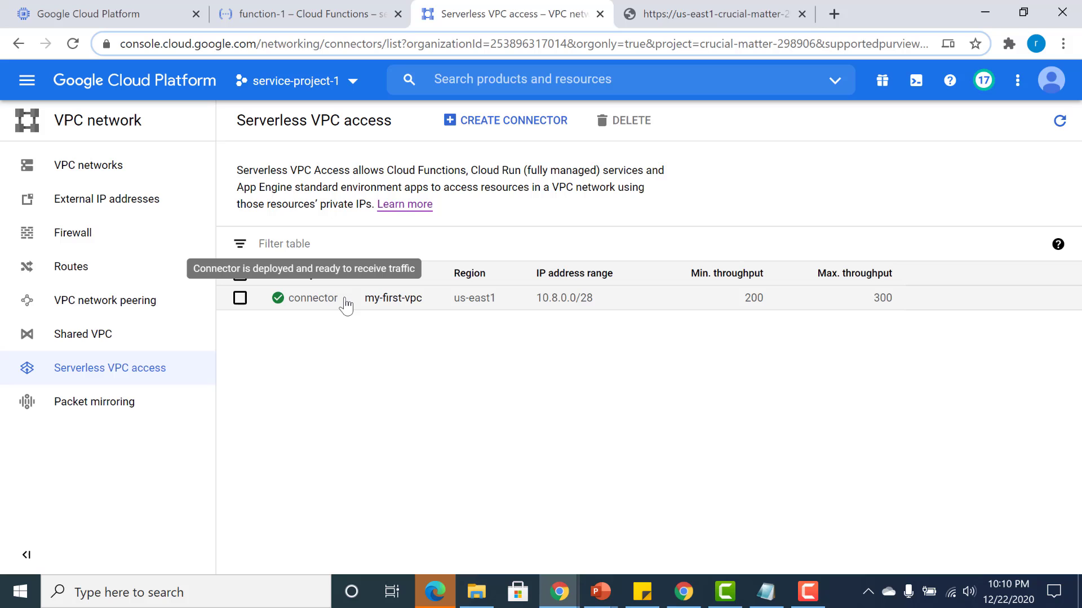
{"action": "double_click", "coordinate": [314, 297]}
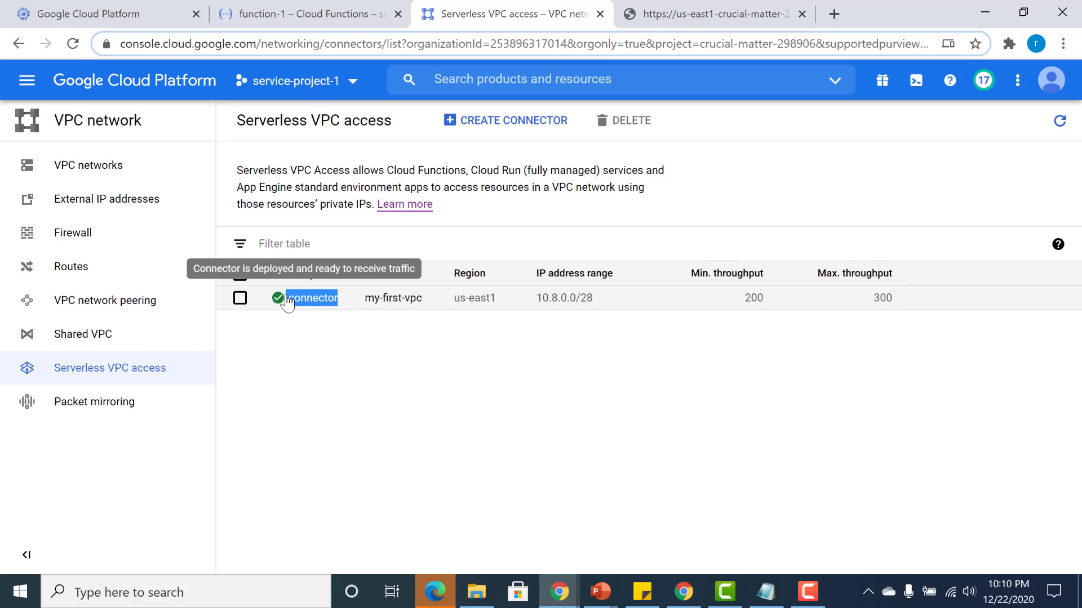
{"action": "left_click", "coordinate": [309, 13]}
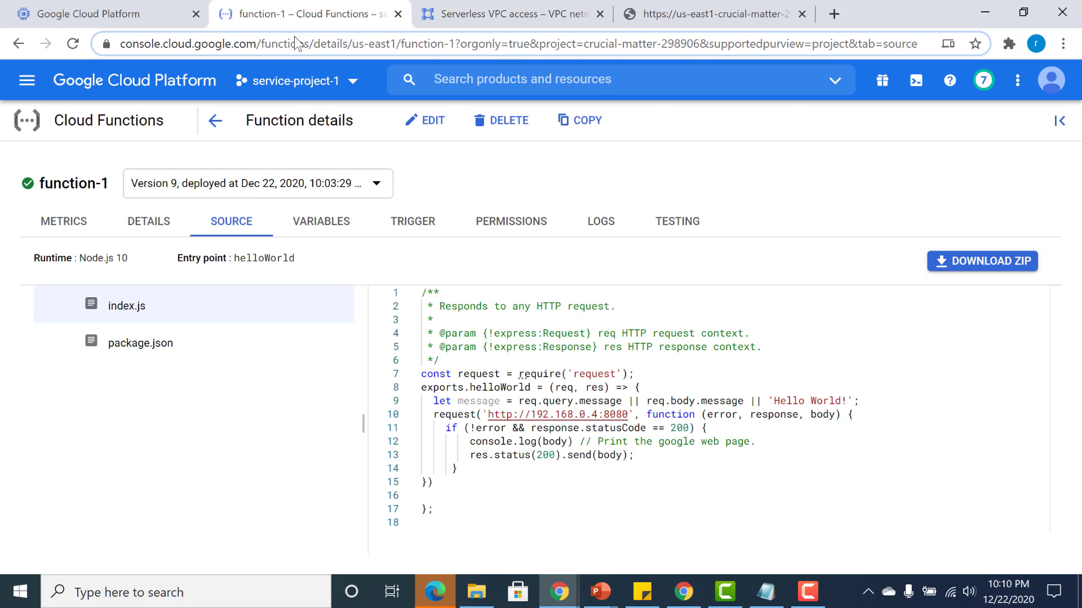
Edit function-1's Connections settings to use VPC connector 'connector', then deploy the update
{"action": "left_click", "coordinate": [425, 120]}
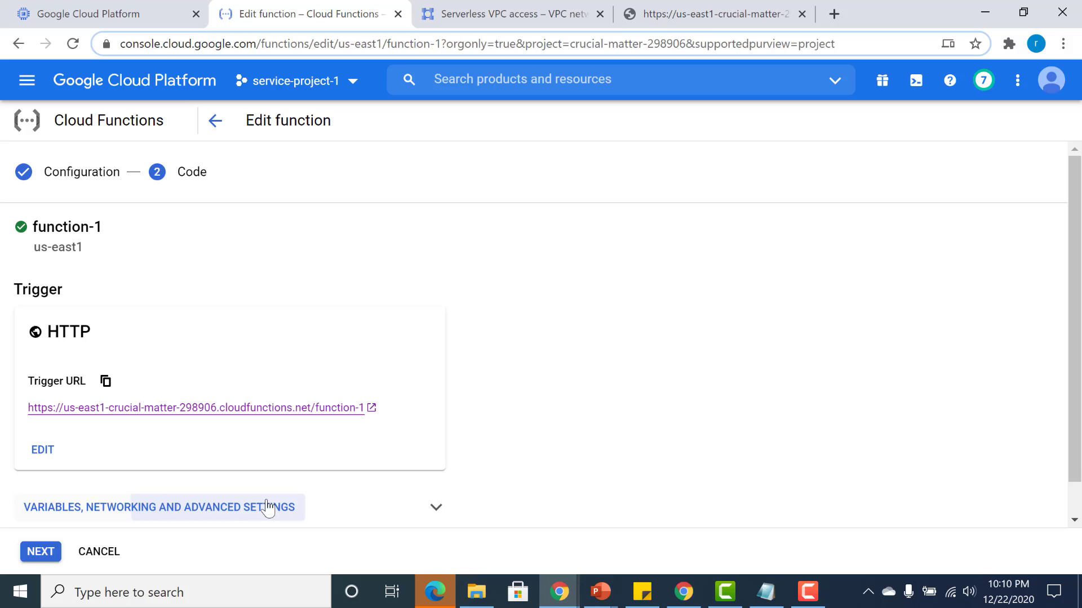
{"action": "left_click", "coordinate": [159, 507]}
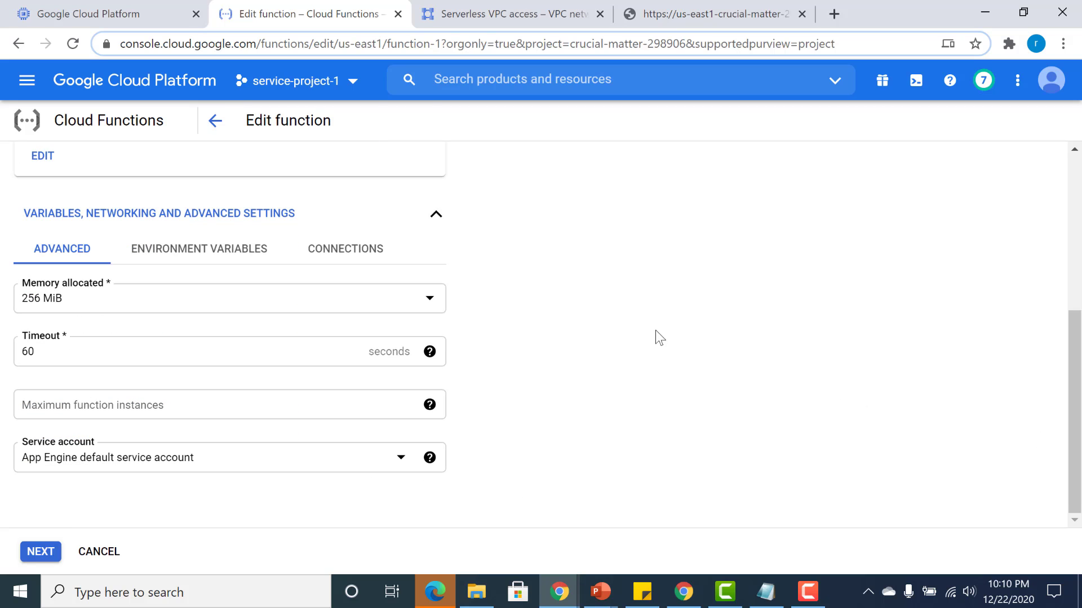
{"action": "left_click", "coordinate": [345, 249]}
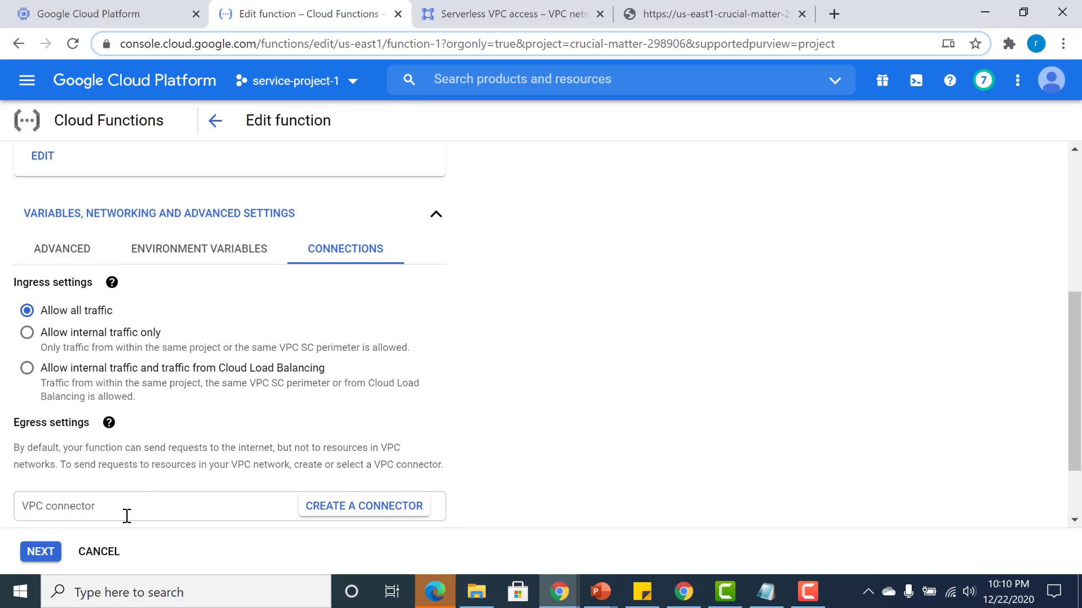
{"action": "type", "text": "connector"}
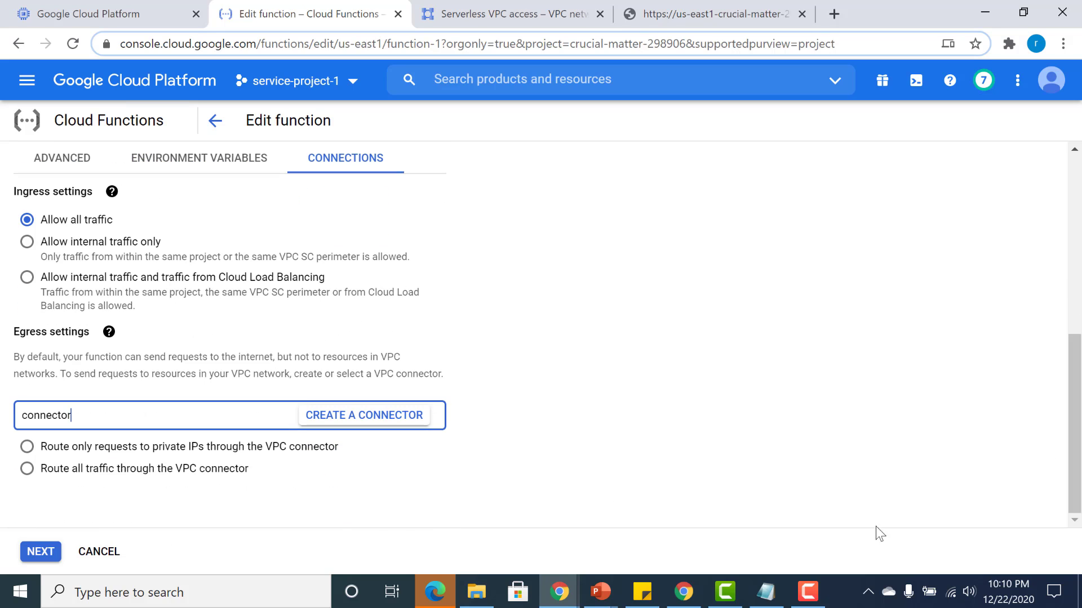
{"action": "left_click", "coordinate": [40, 550]}
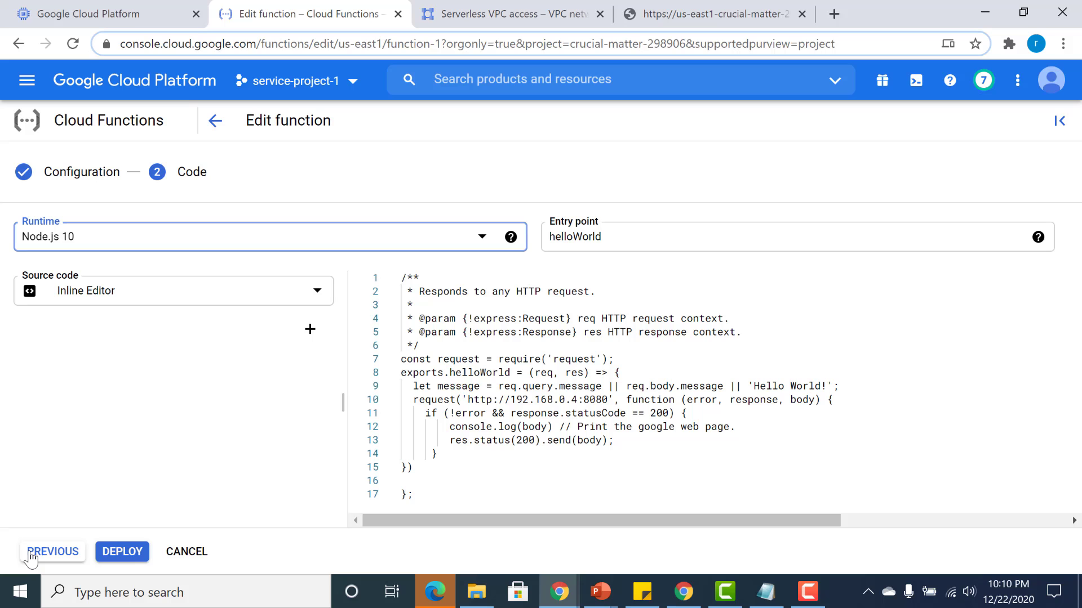
{"action": "left_click", "coordinate": [122, 551]}
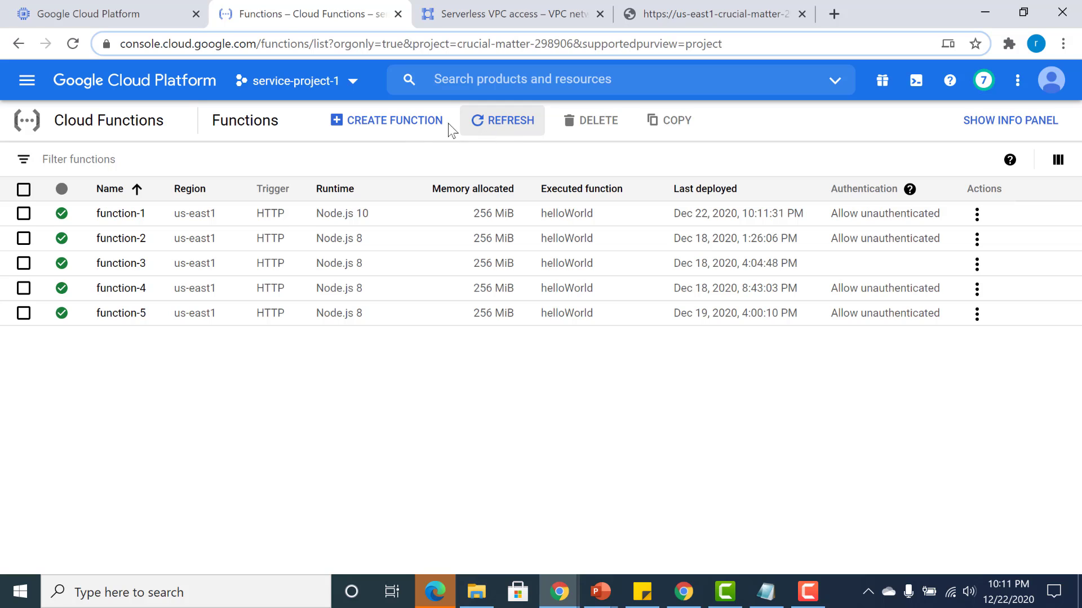
Run a test on function-1 from its Testing tab, getting 'Hello World' as output
{"action": "left_click", "coordinate": [23, 213]}
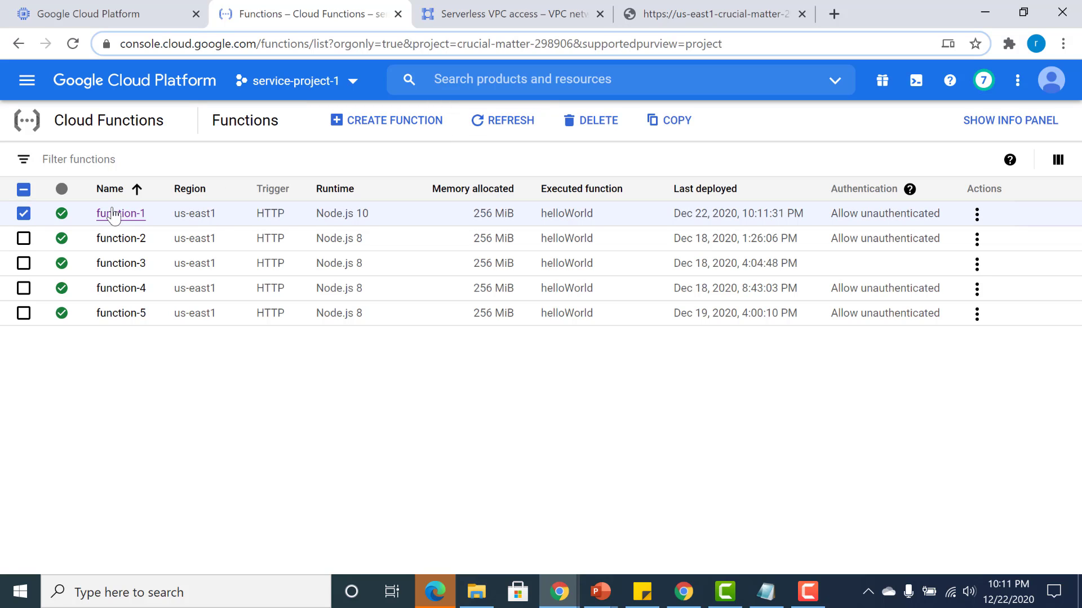
{"action": "left_click", "coordinate": [120, 213]}
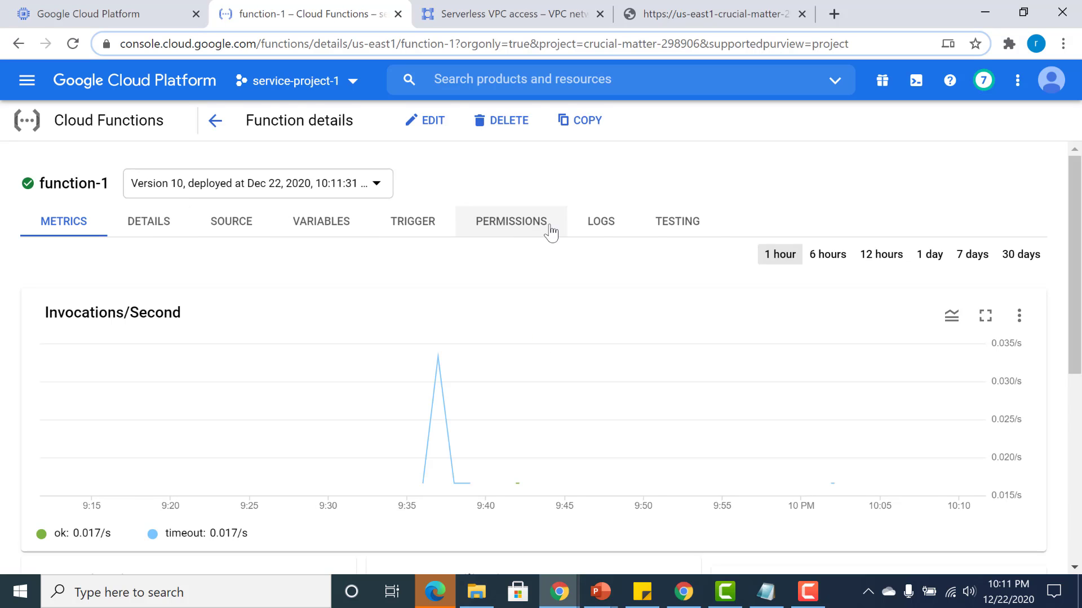
{"action": "left_click", "coordinate": [677, 221]}
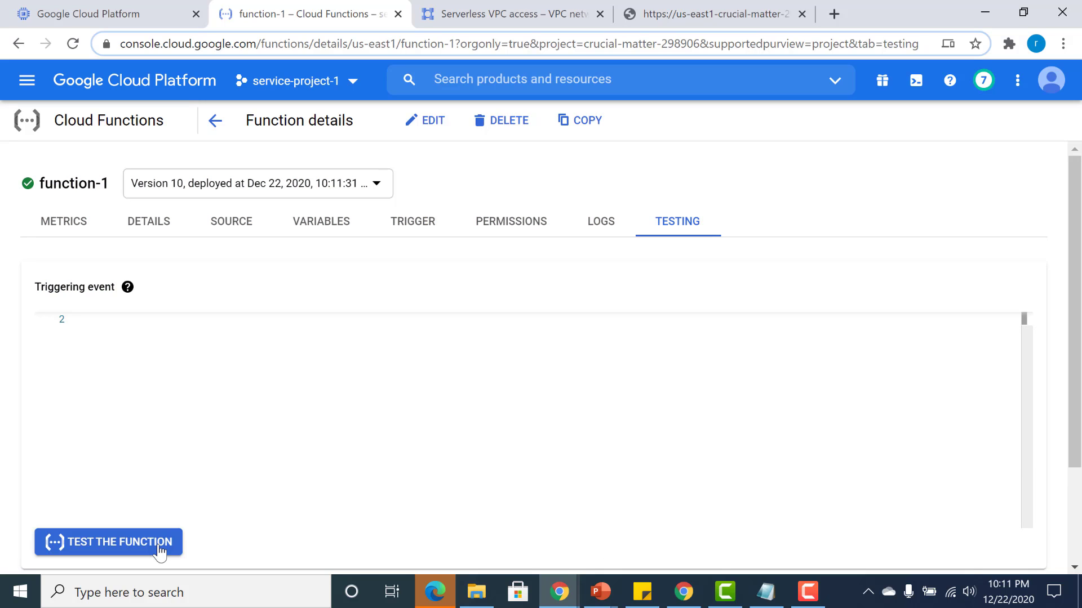
{"action": "left_click", "coordinate": [108, 542]}
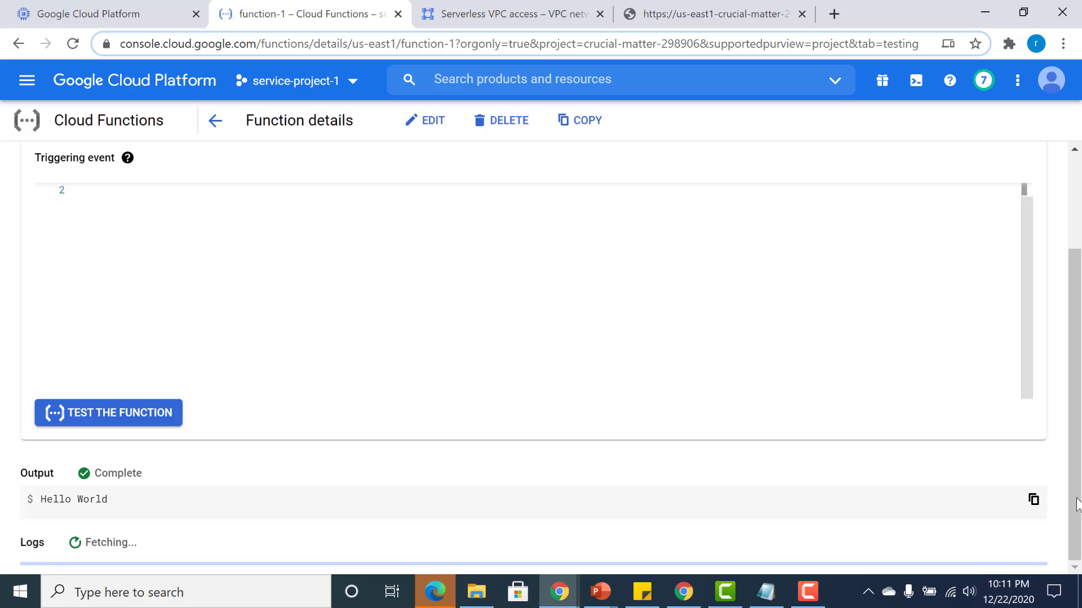